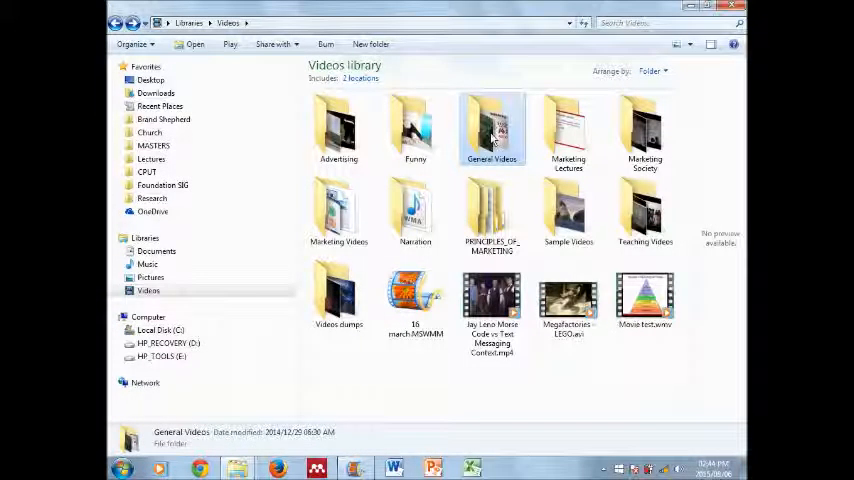
Look into the Marketing Lectures folder, then return to the Videos library.
double_click(568, 130)
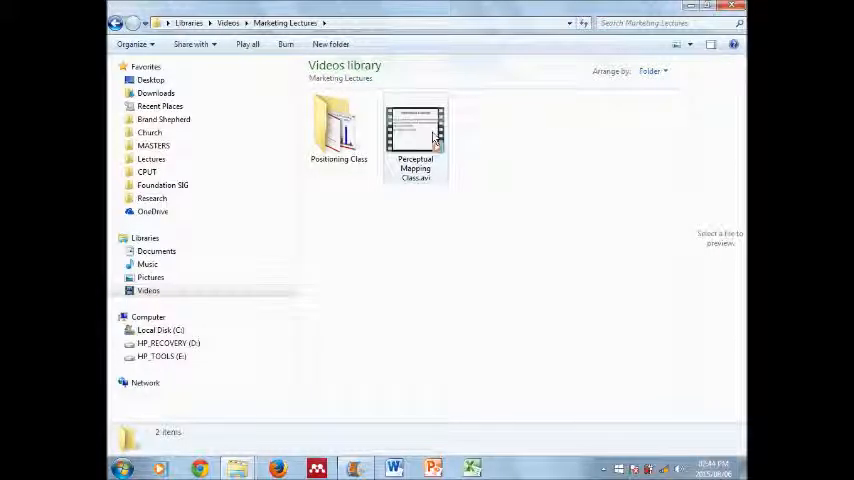
mouse_move(416, 136)
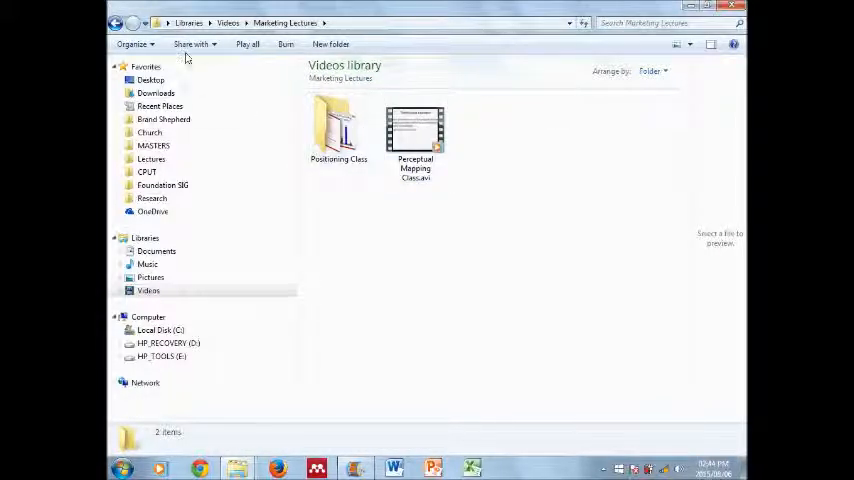
click(116, 24)
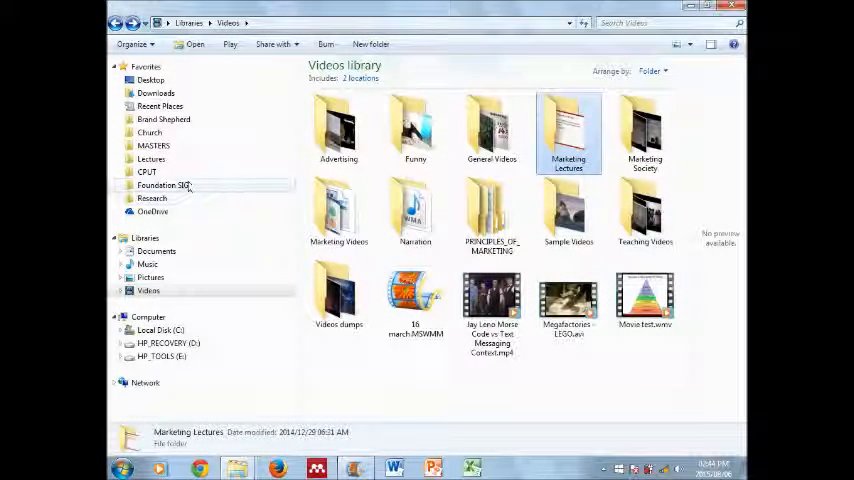
mouse_move(236, 468)
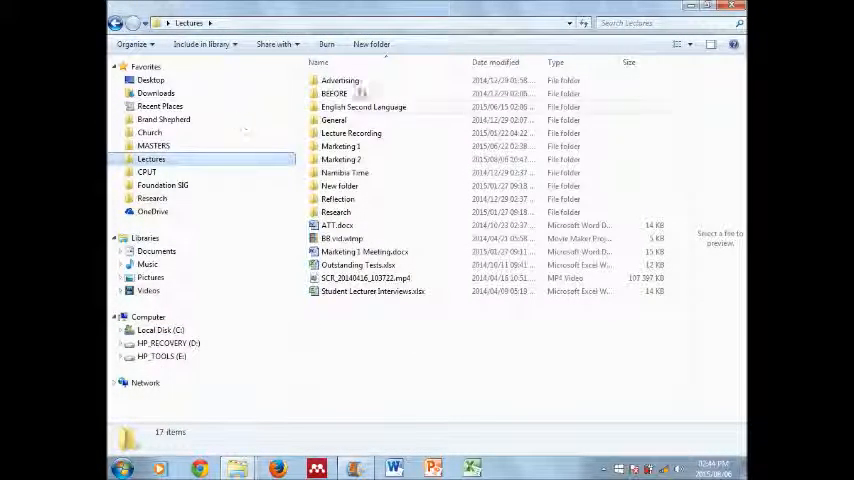
Navigate into Marketing 2 > Digital Marketing > Lectures to reach the lecture recordings.
click(340, 146)
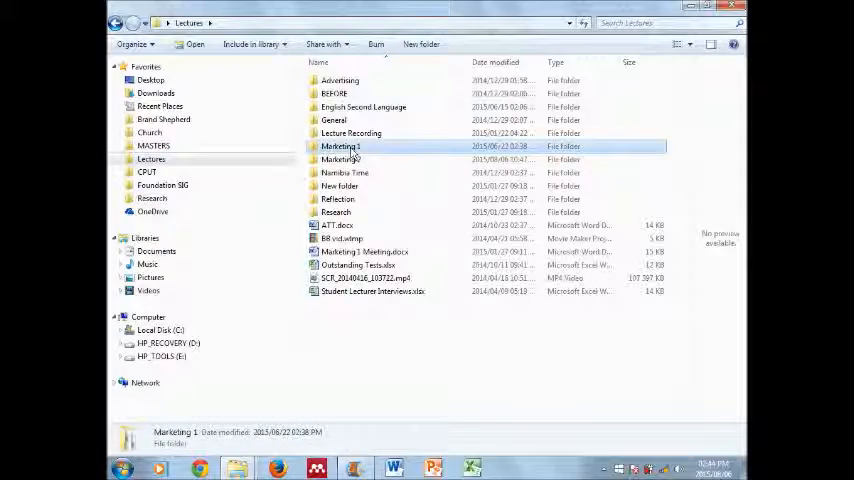
double_click(340, 146)
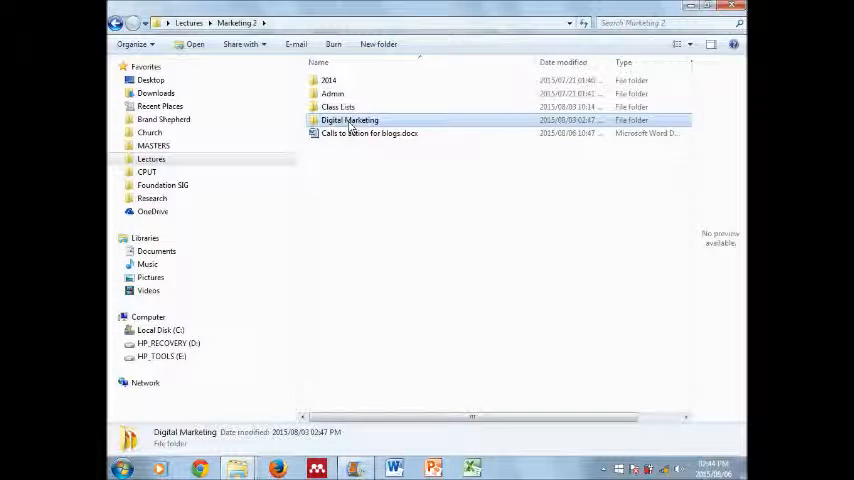
double_click(348, 120)
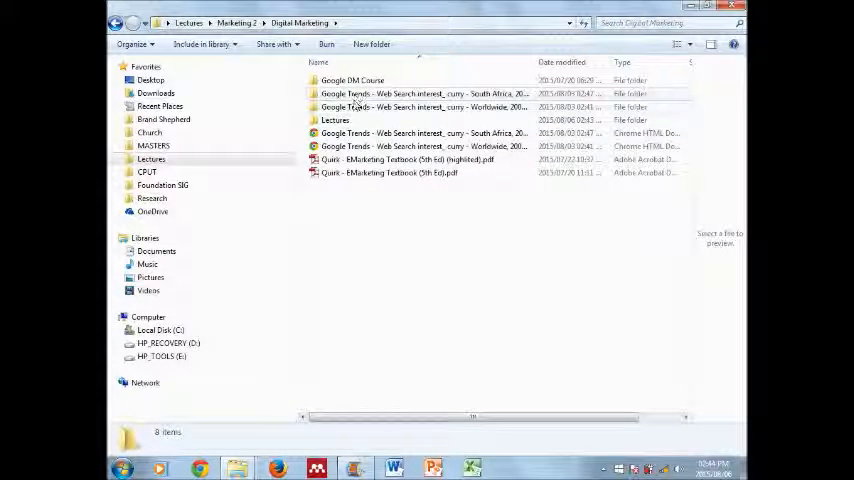
double_click(336, 120)
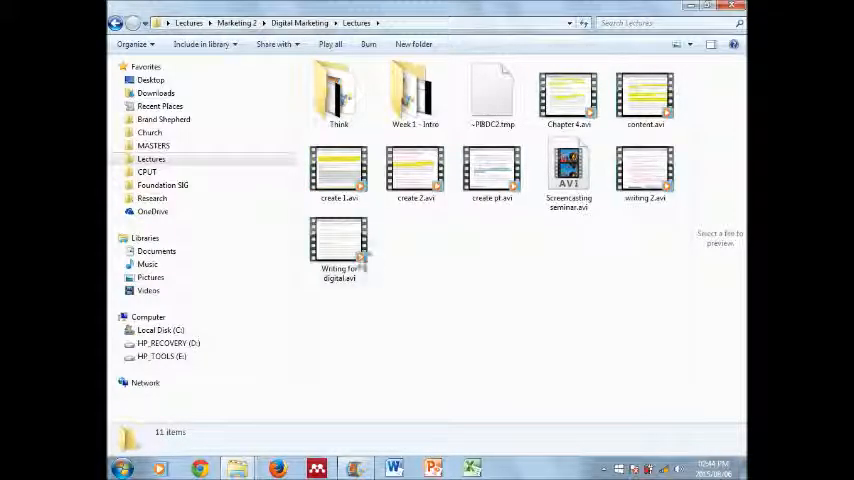
Load the lecture recording into Movie Maker and preview it from the first clip.
click(644, 170)
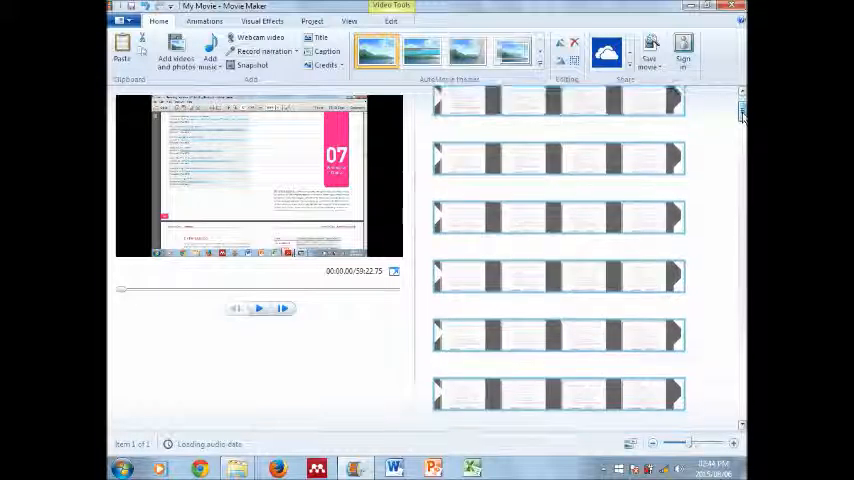
scroll(down, 3)
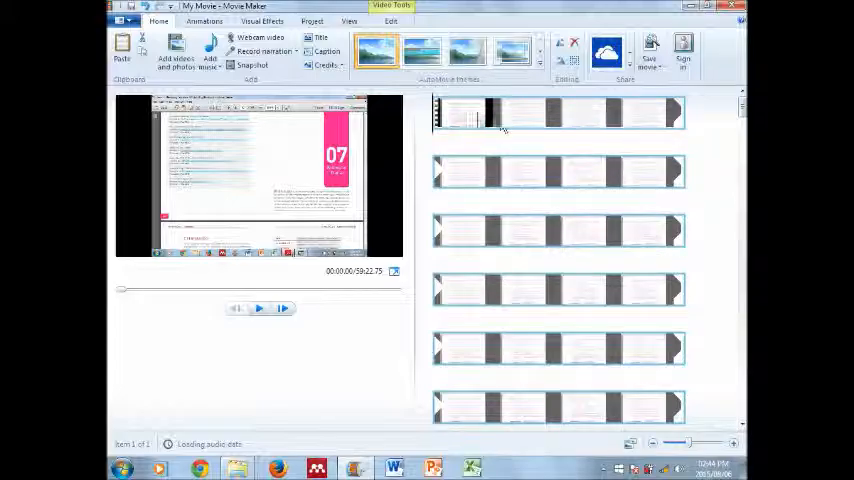
click(260, 308)
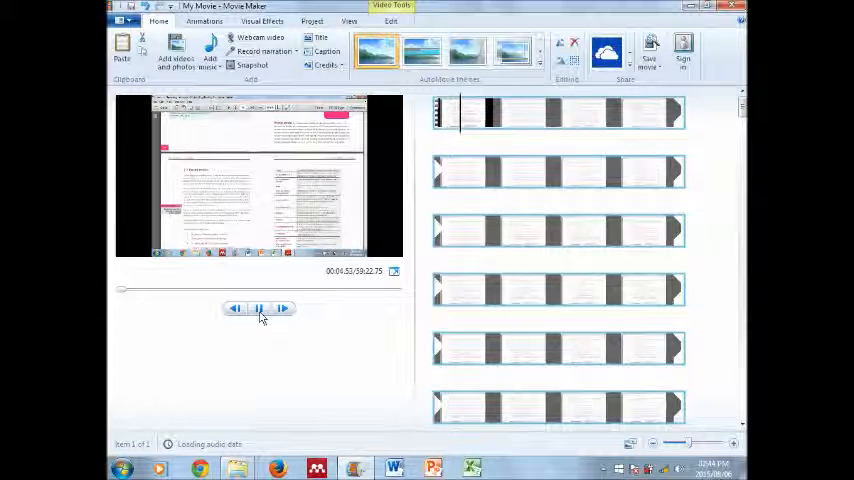
click(260, 308)
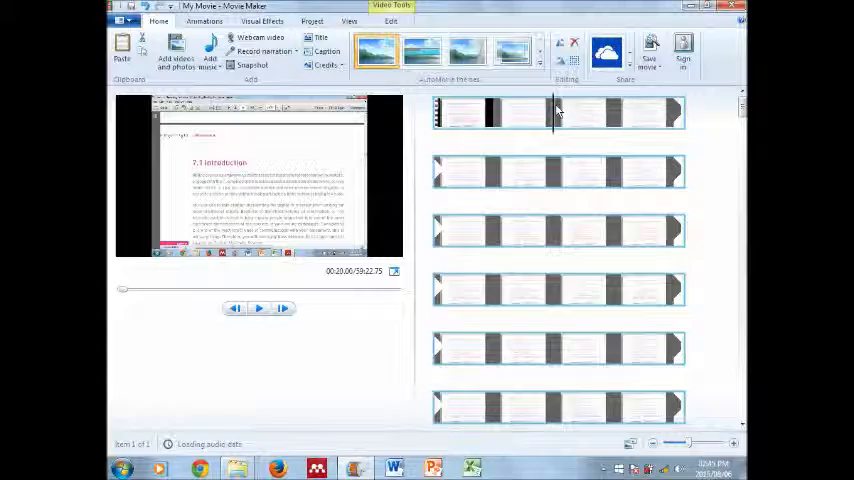
Split the lecture clip at the current point and remove the unwanted section.
right_click(556, 112)
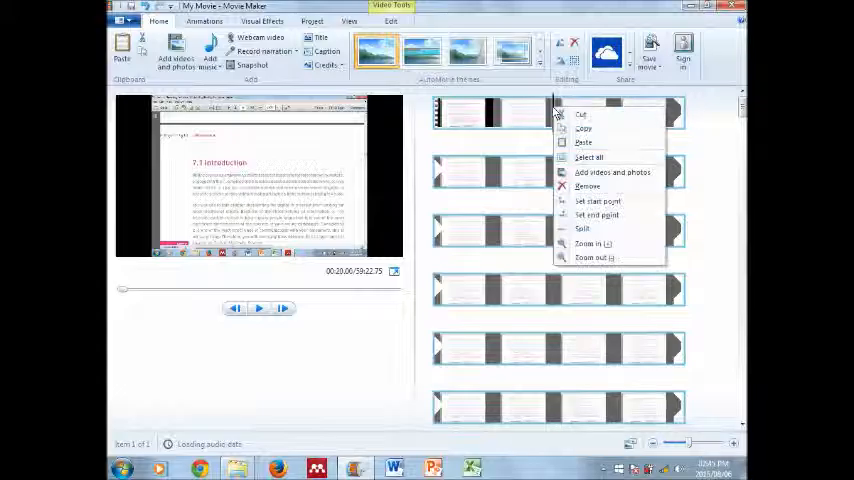
mouse_move(586, 228)
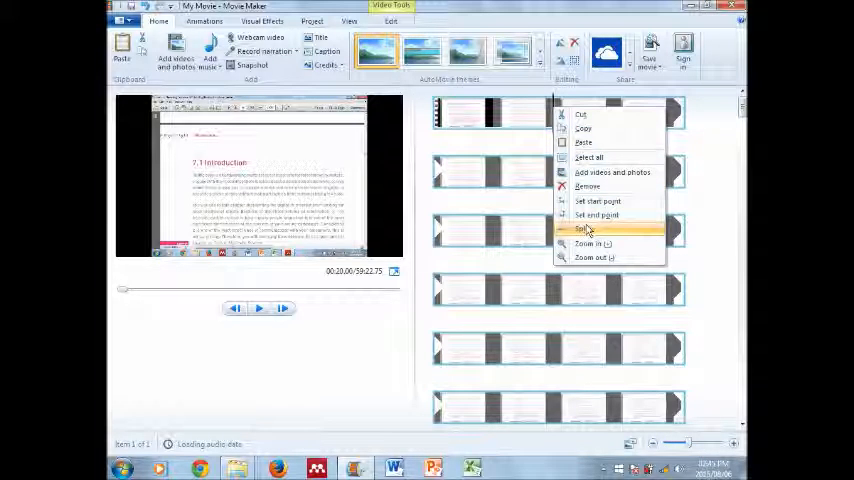
click(584, 228)
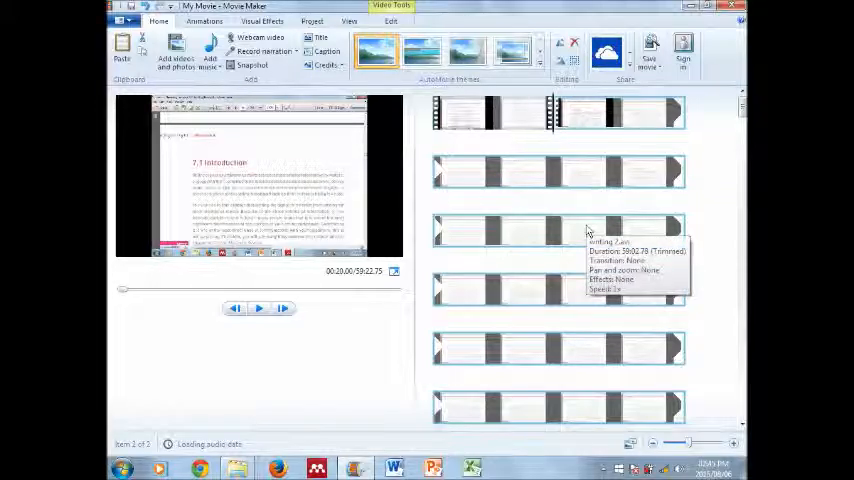
mouse_move(510, 118)
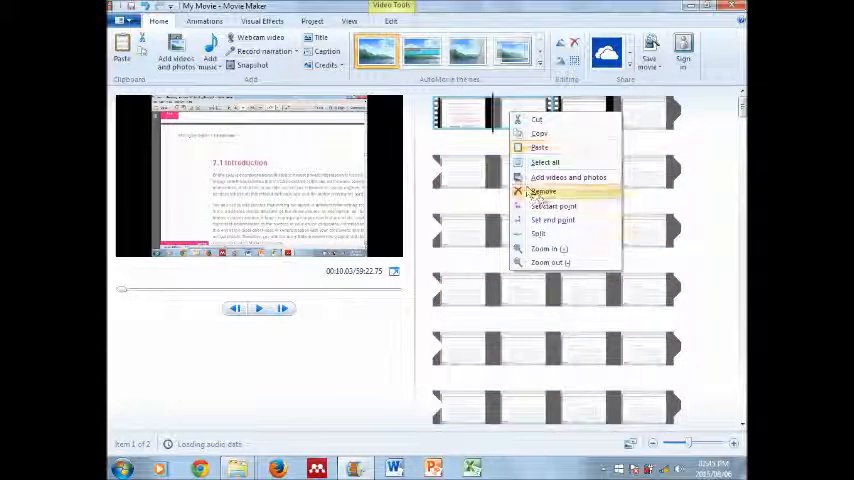
click(544, 192)
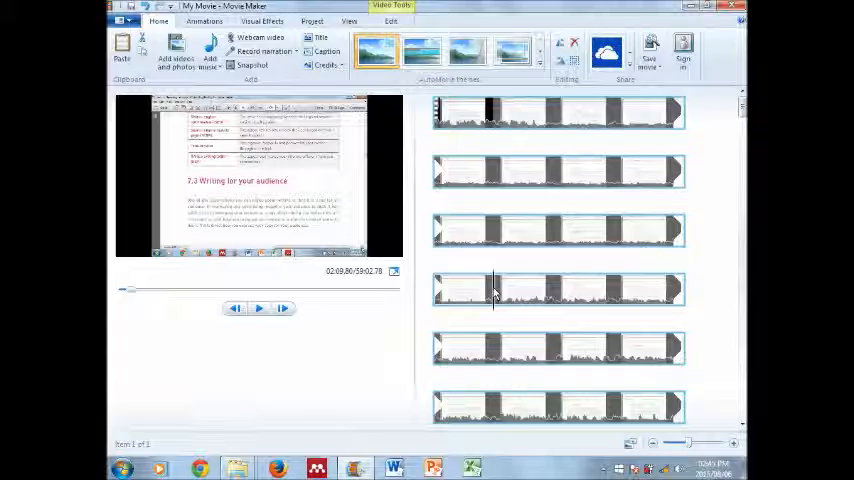
Set the clip's end point at the current preview position.
right_click(494, 290)
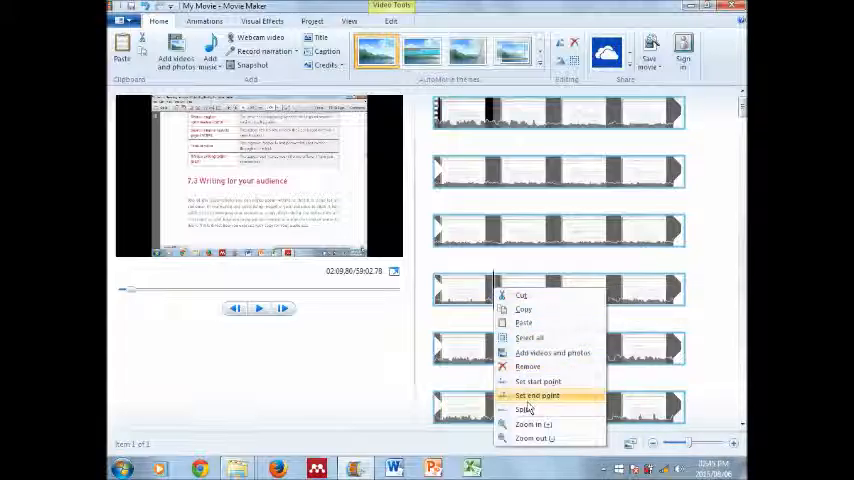
click(524, 408)
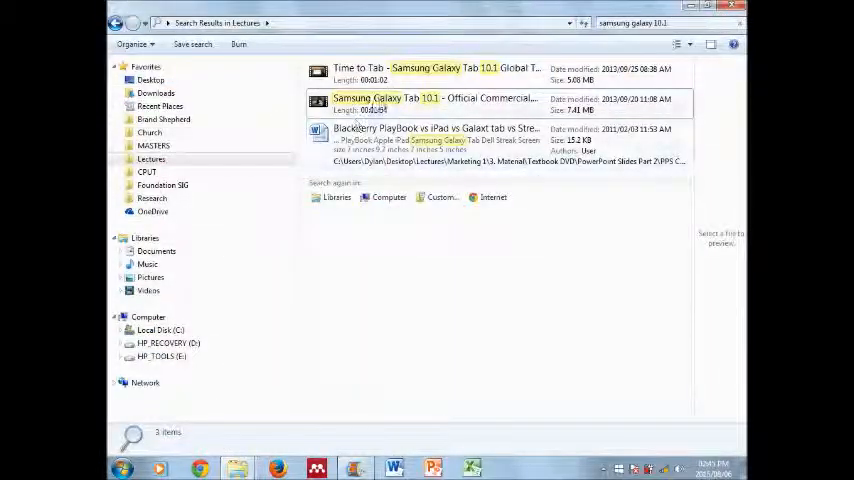
Add the official Samsung Galaxy Tab 10.1 commercial to the movie as new clips.
click(436, 104)
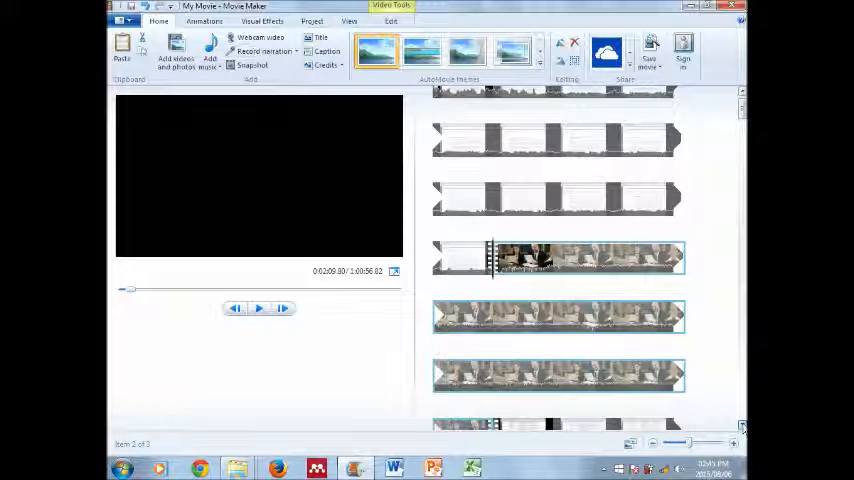
scroll(down, 3)
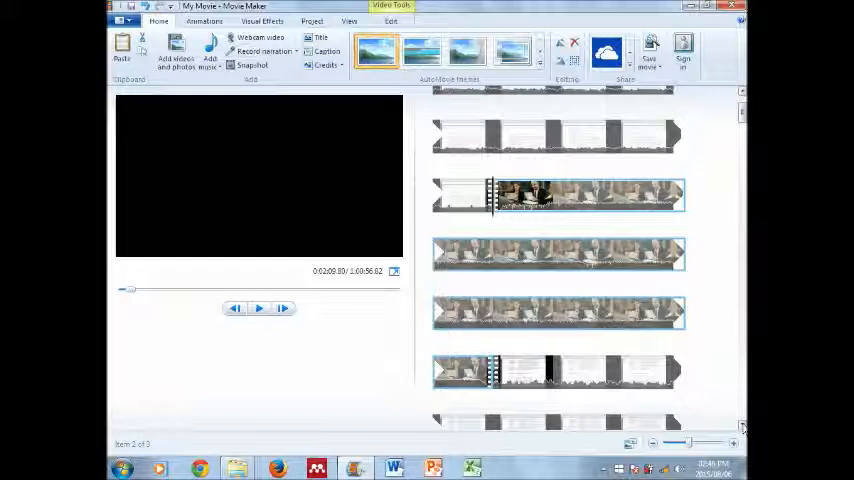
scroll(down, 3)
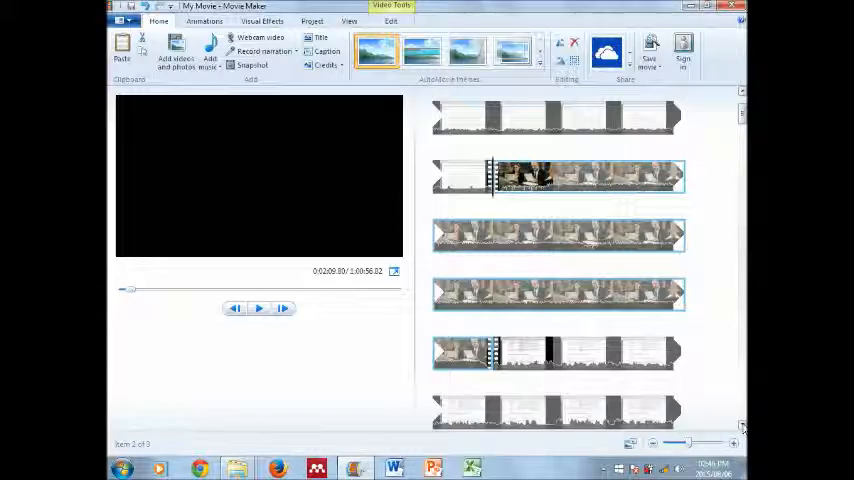
scroll(down, 3)
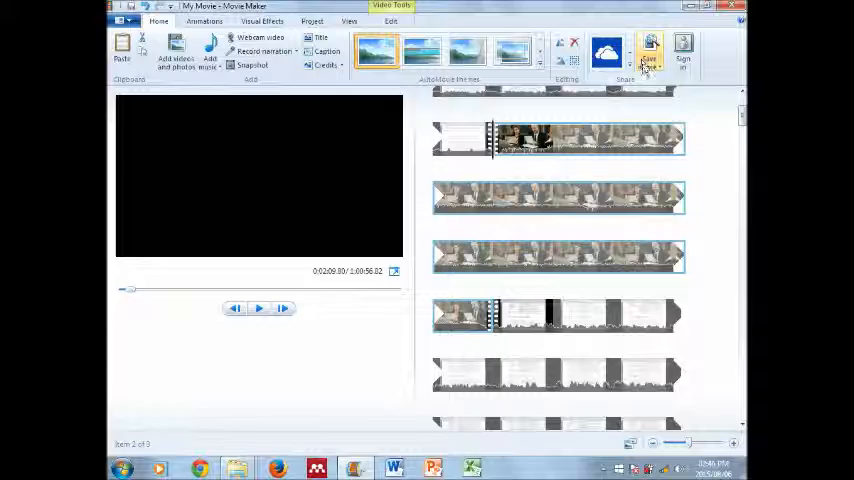
click(648, 50)
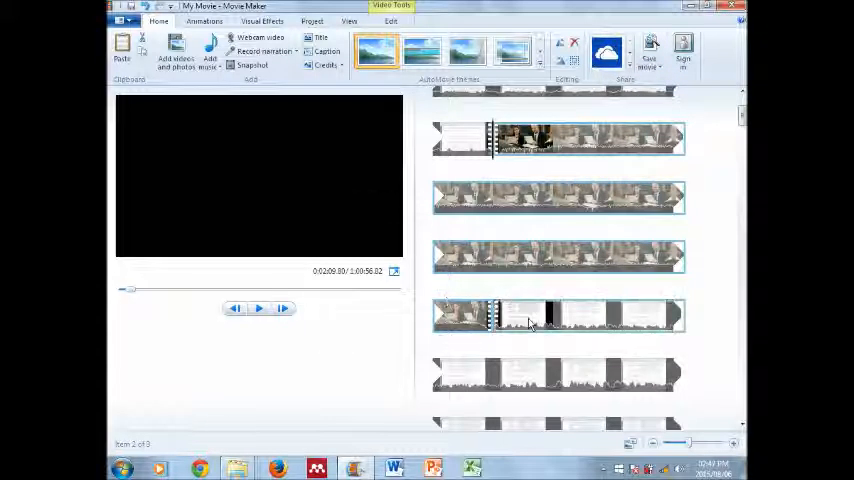
click(260, 308)
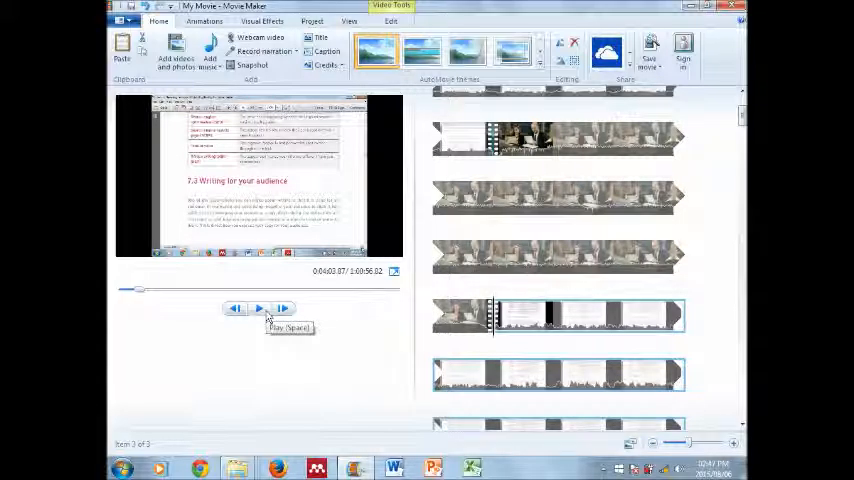
click(260, 308)
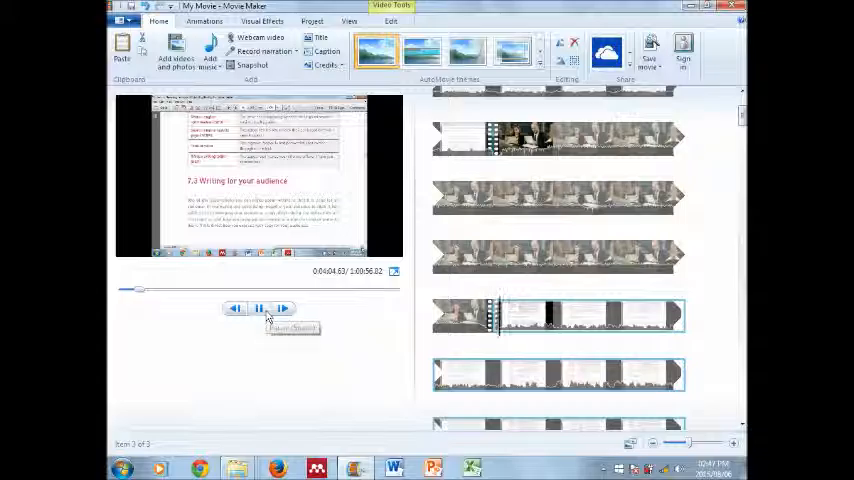
click(260, 308)
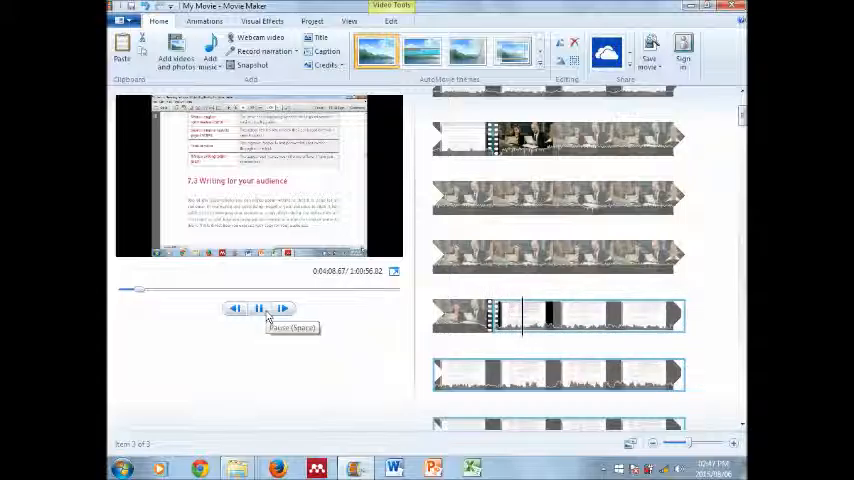
click(260, 308)
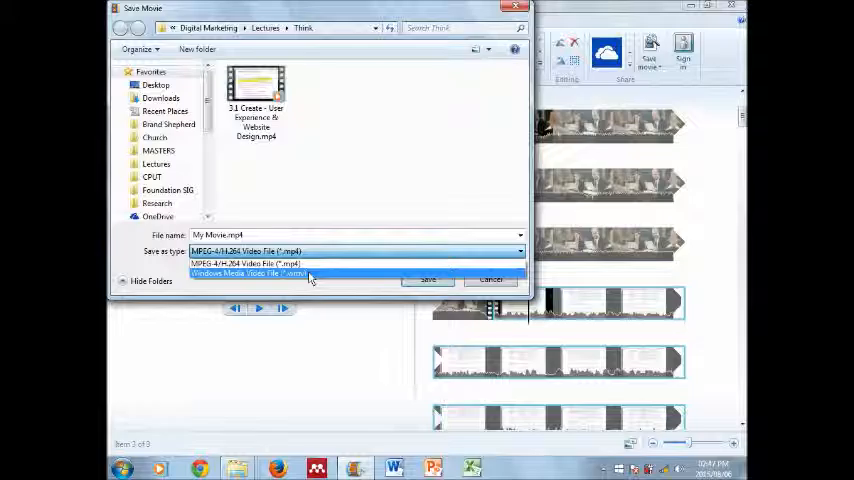
click(244, 272)
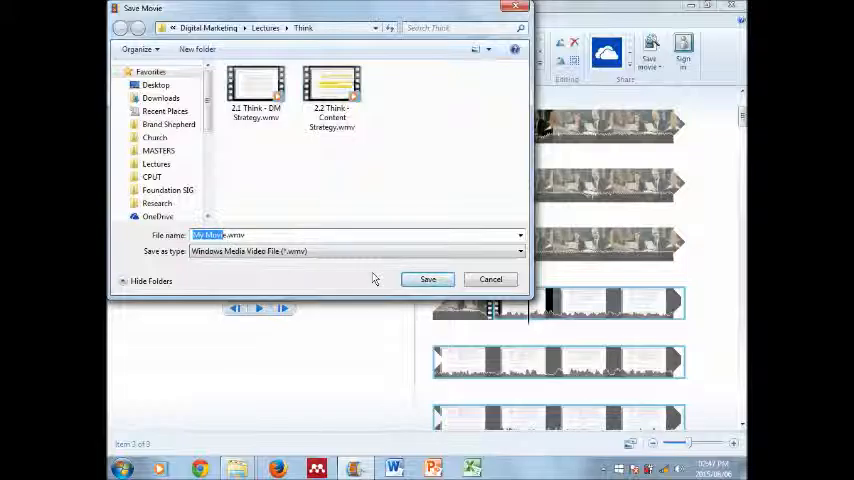
mouse_move(392, 332)
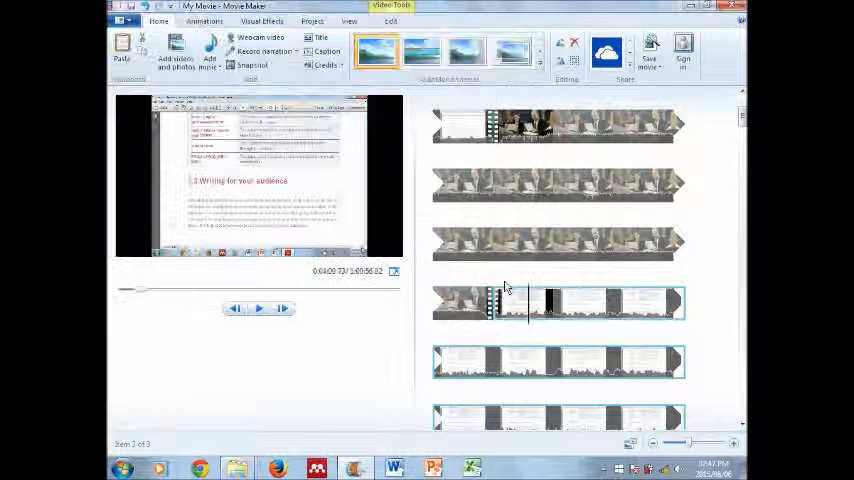
mouse_move(648, 50)
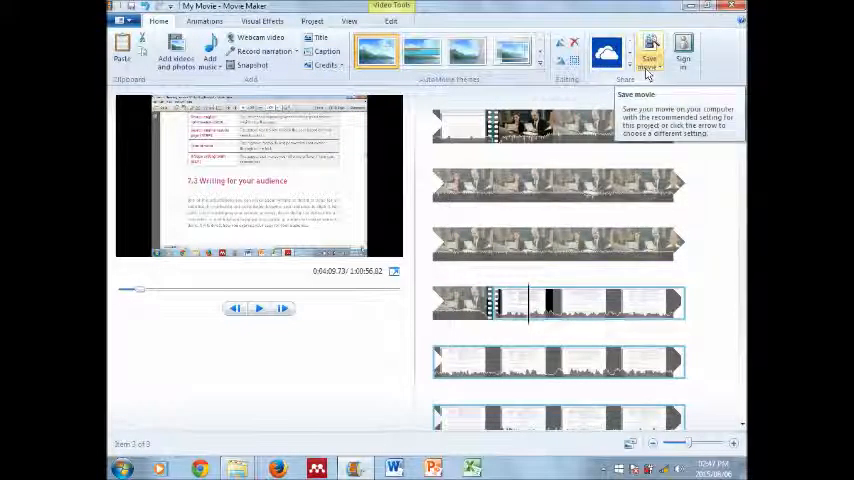
Browse the Save movie settings for computers, devices, websites and disc.
click(660, 52)
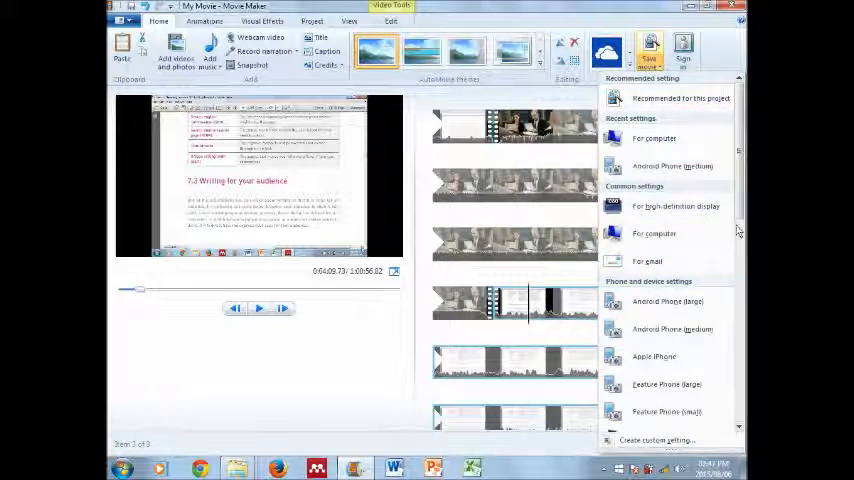
scroll(down, 3)
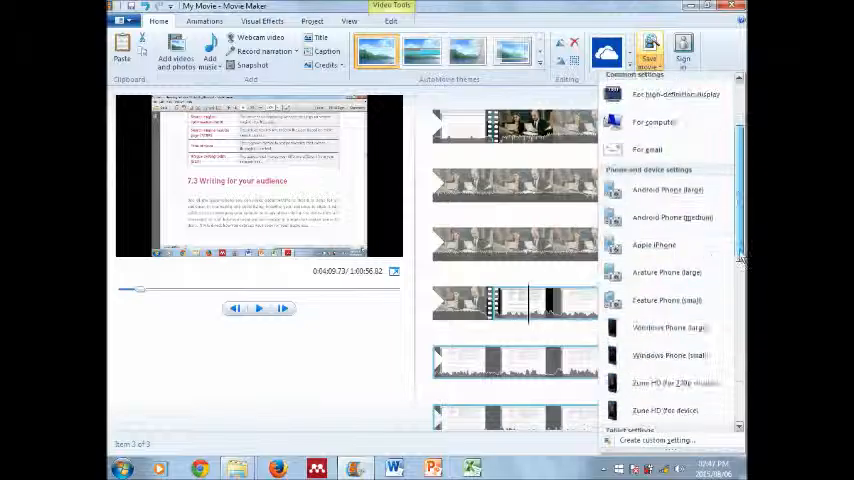
scroll(down, 3)
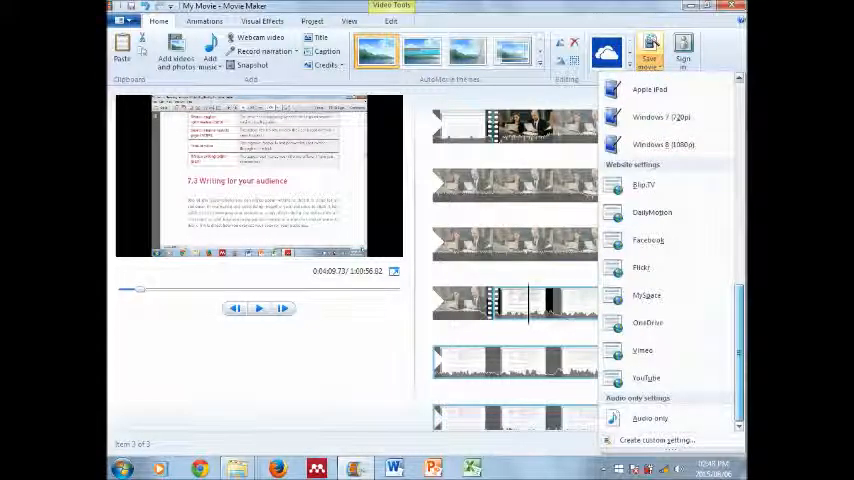
mouse_move(650, 418)
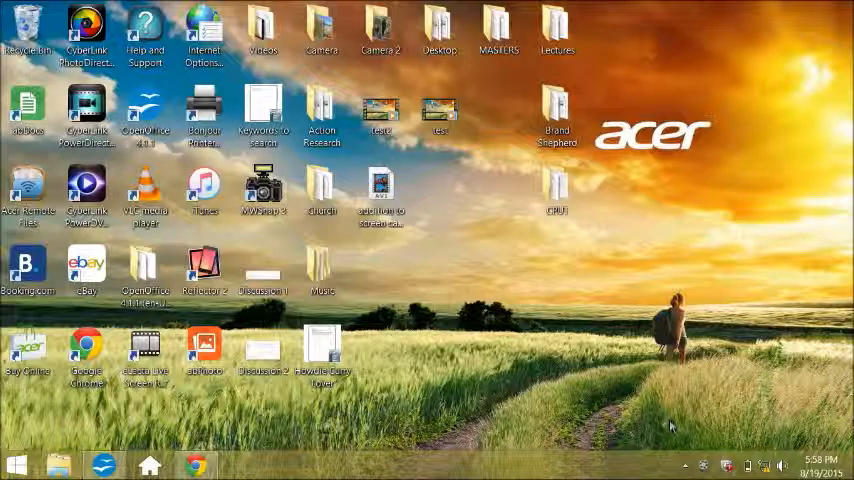
Expand the Control Panel items in the Start menu to reach Device Manager.
click(146, 356)
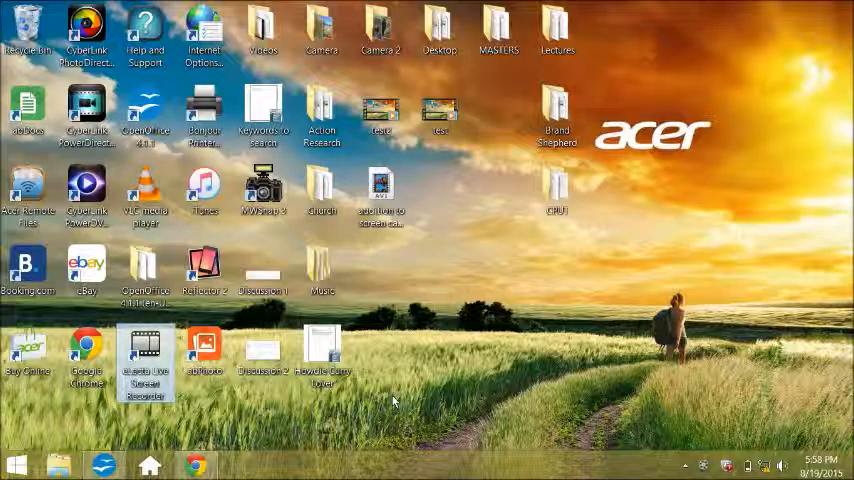
mouse_move(450, 330)
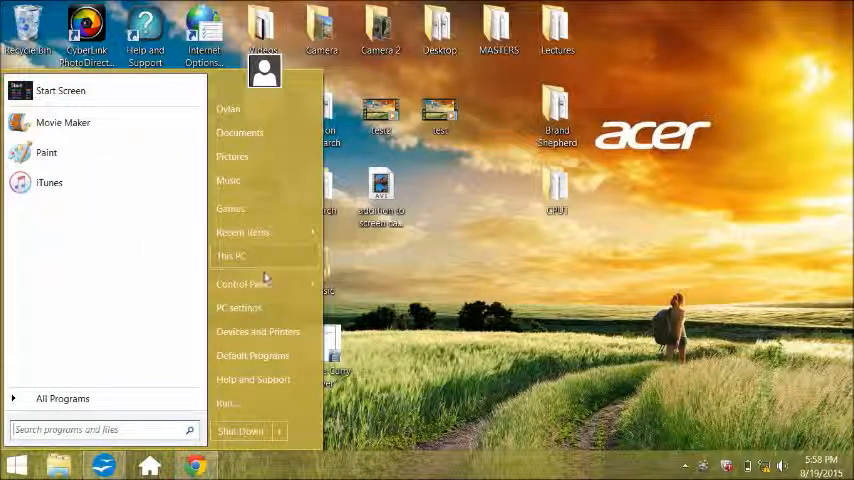
click(242, 284)
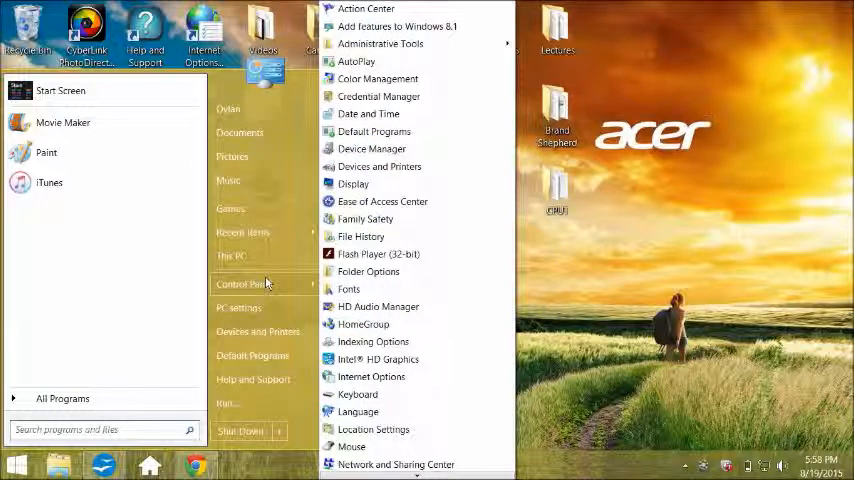
mouse_move(382, 200)
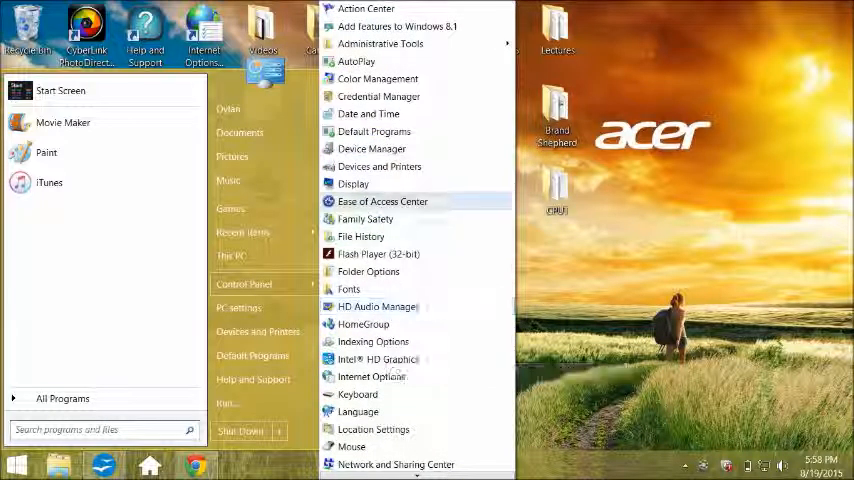
mouse_move(372, 148)
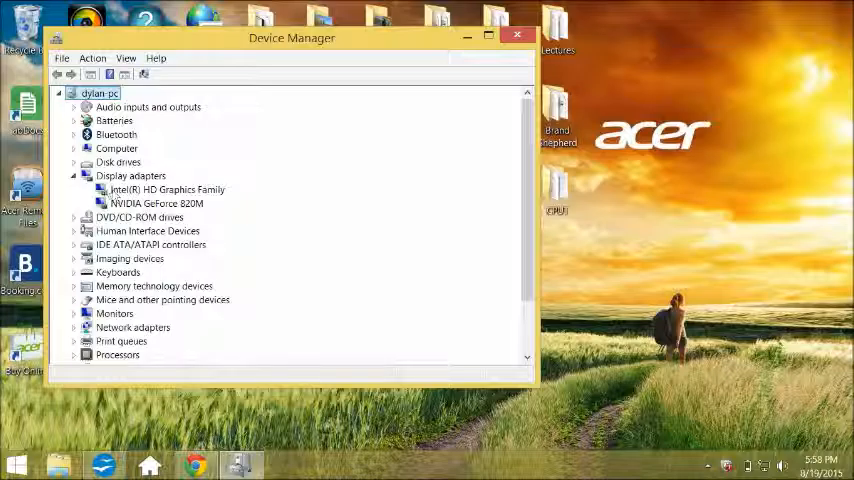
Start an automatic driver update search for the Intel(R) HD Graphics Family adapter.
click(168, 190)
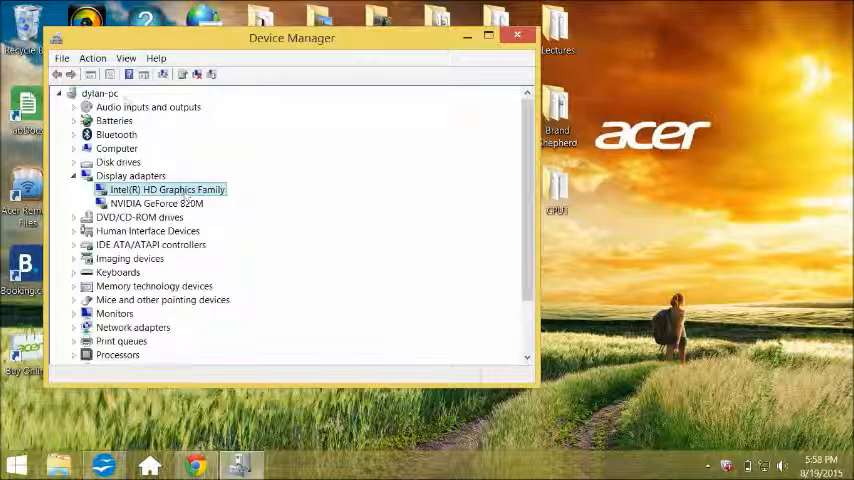
double_click(164, 188)
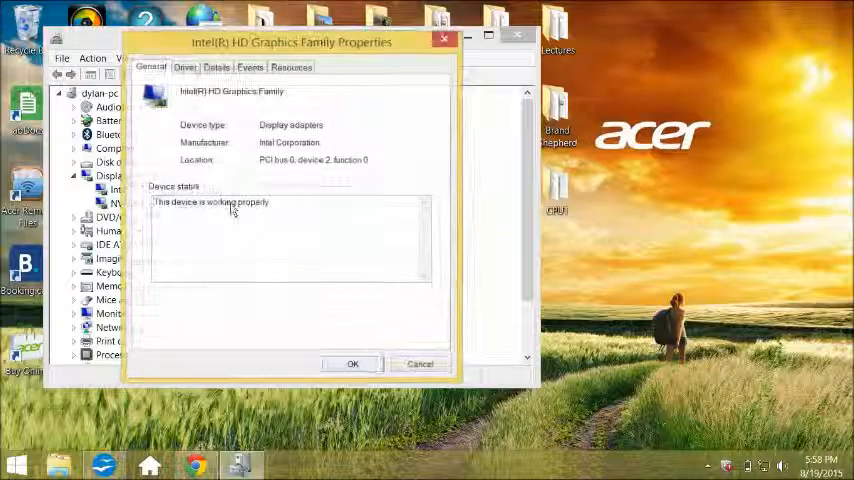
click(184, 68)
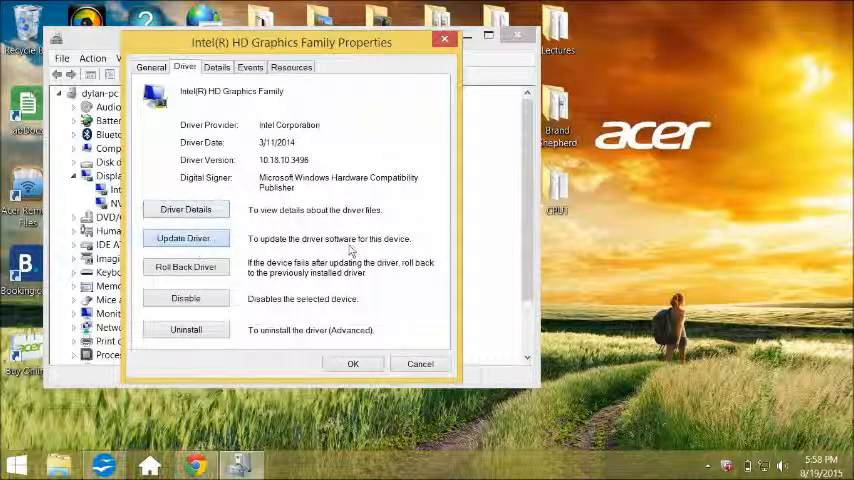
click(184, 238)
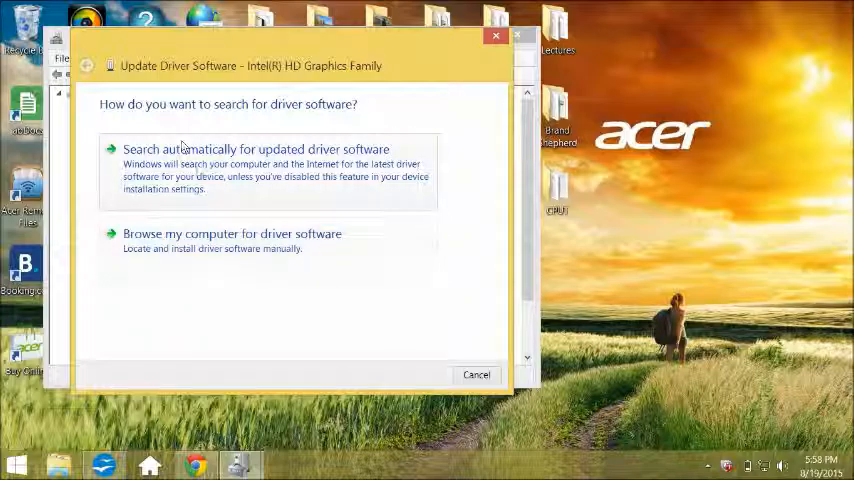
click(256, 148)
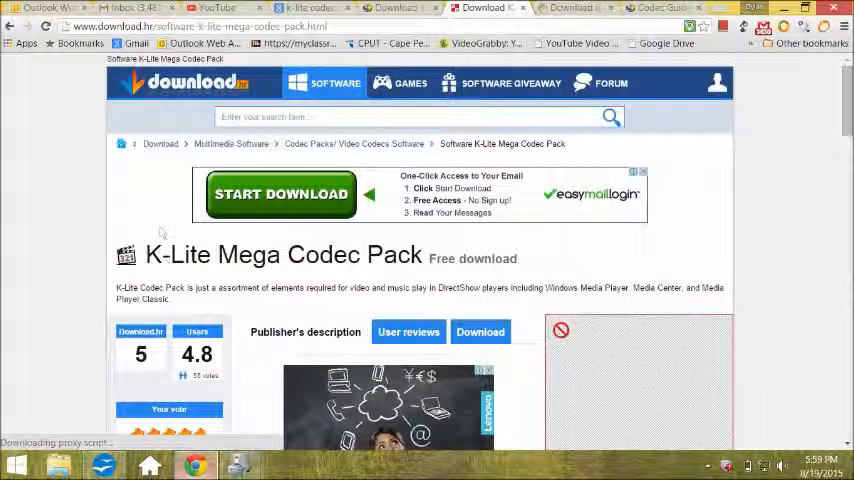
Review the K-Lite Mega Codec Pack details on Download.com before following the Codec Guide link.
double_click(178, 254)
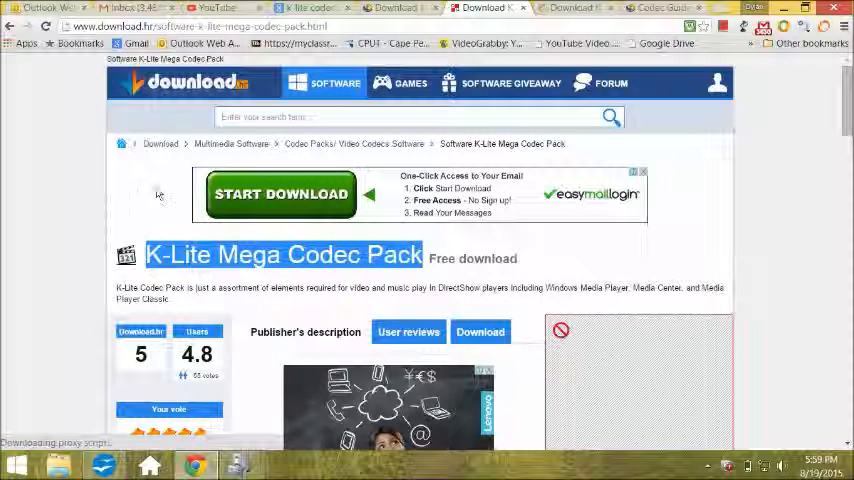
scroll(down, 3)
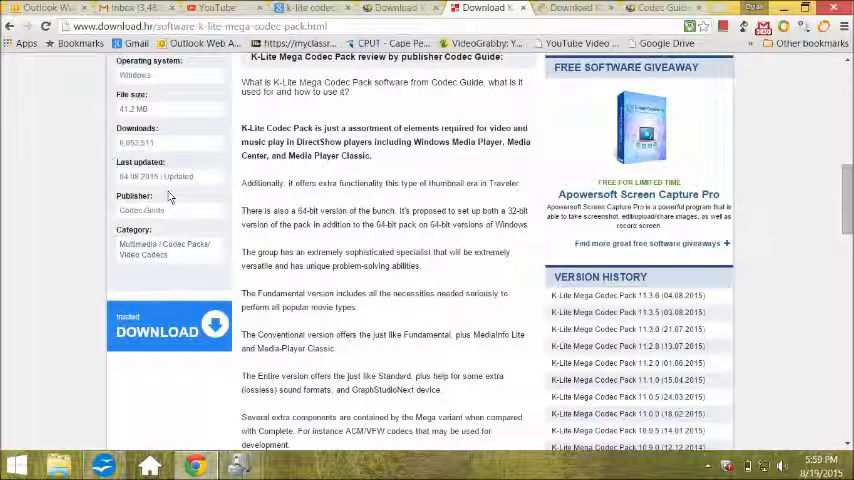
scroll(down, 3)
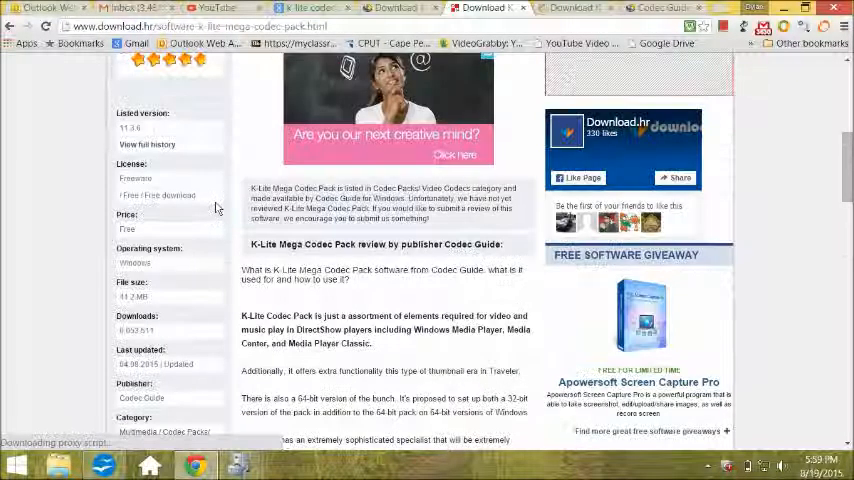
scroll(up, 3)
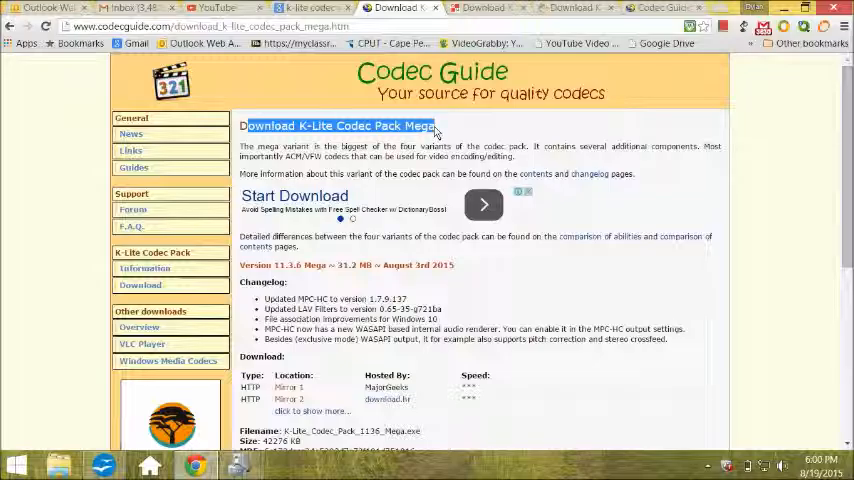
mouse_move(424, 256)
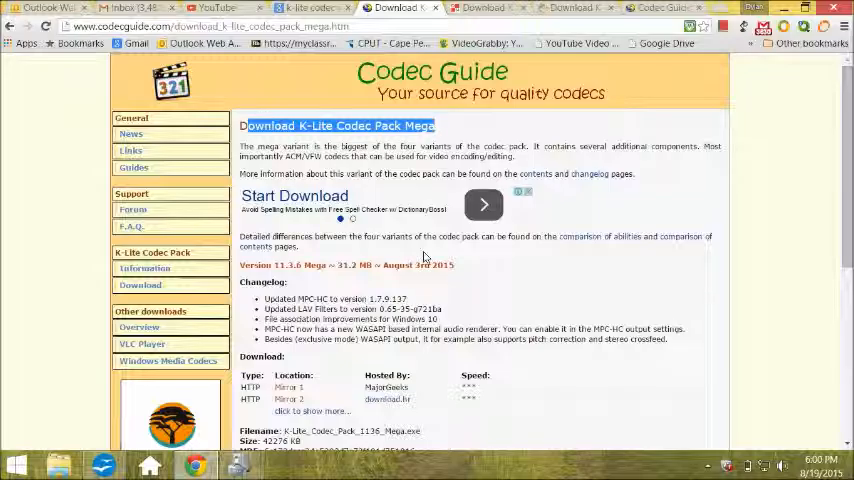